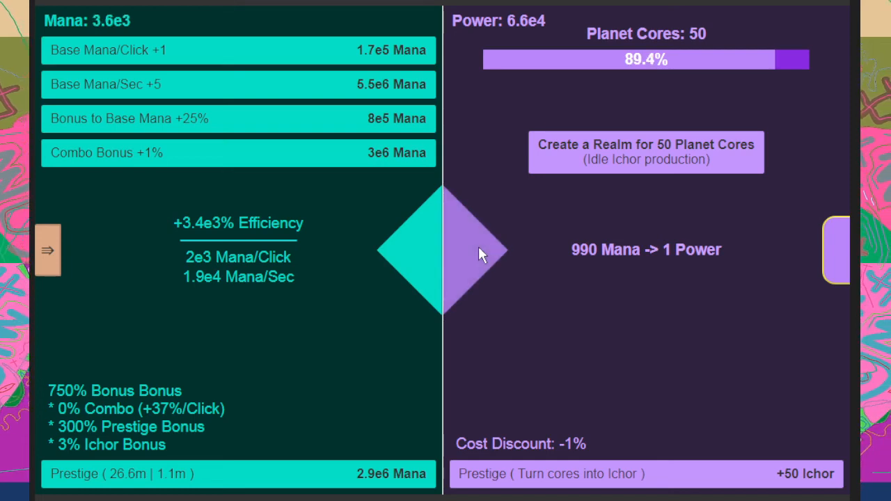
{"action": "left_click", "coordinate": [481, 253]}
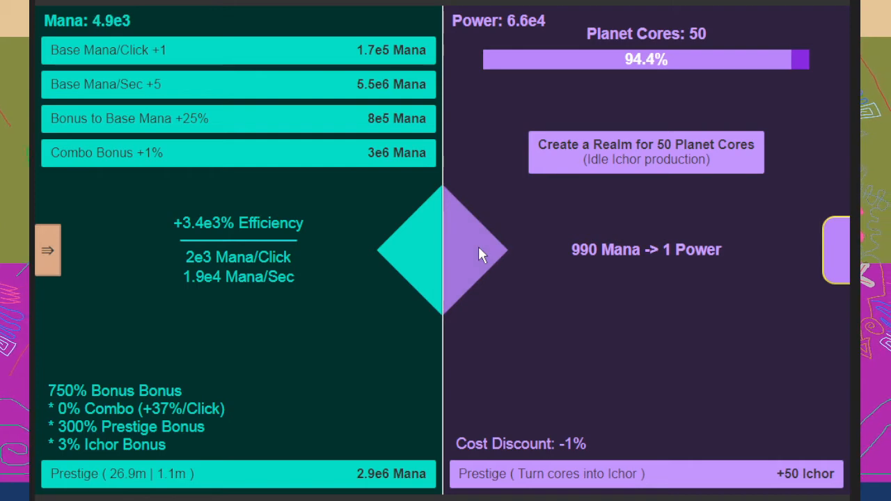
{"action": "left_click", "coordinate": [480, 252]}
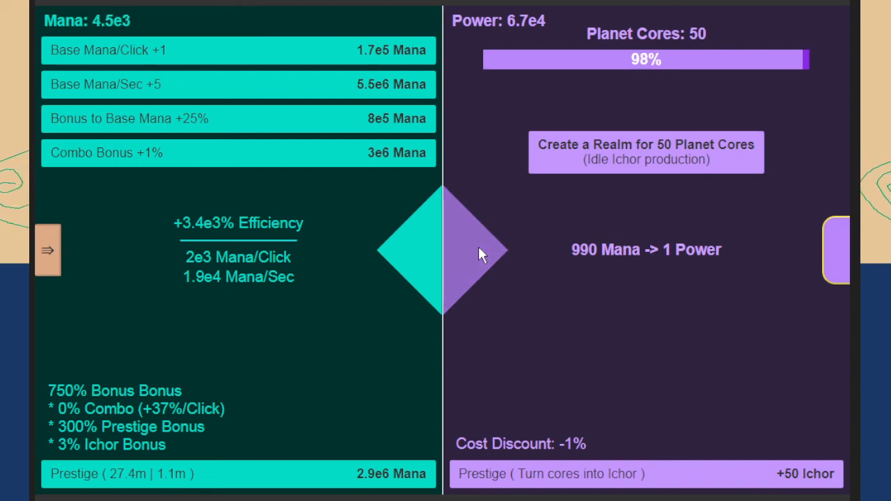
{"action": "left_click", "coordinate": [473, 250]}
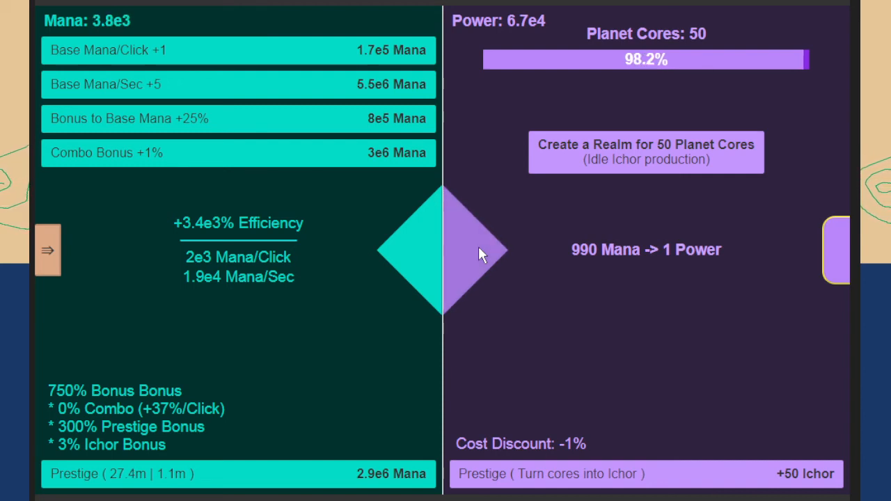